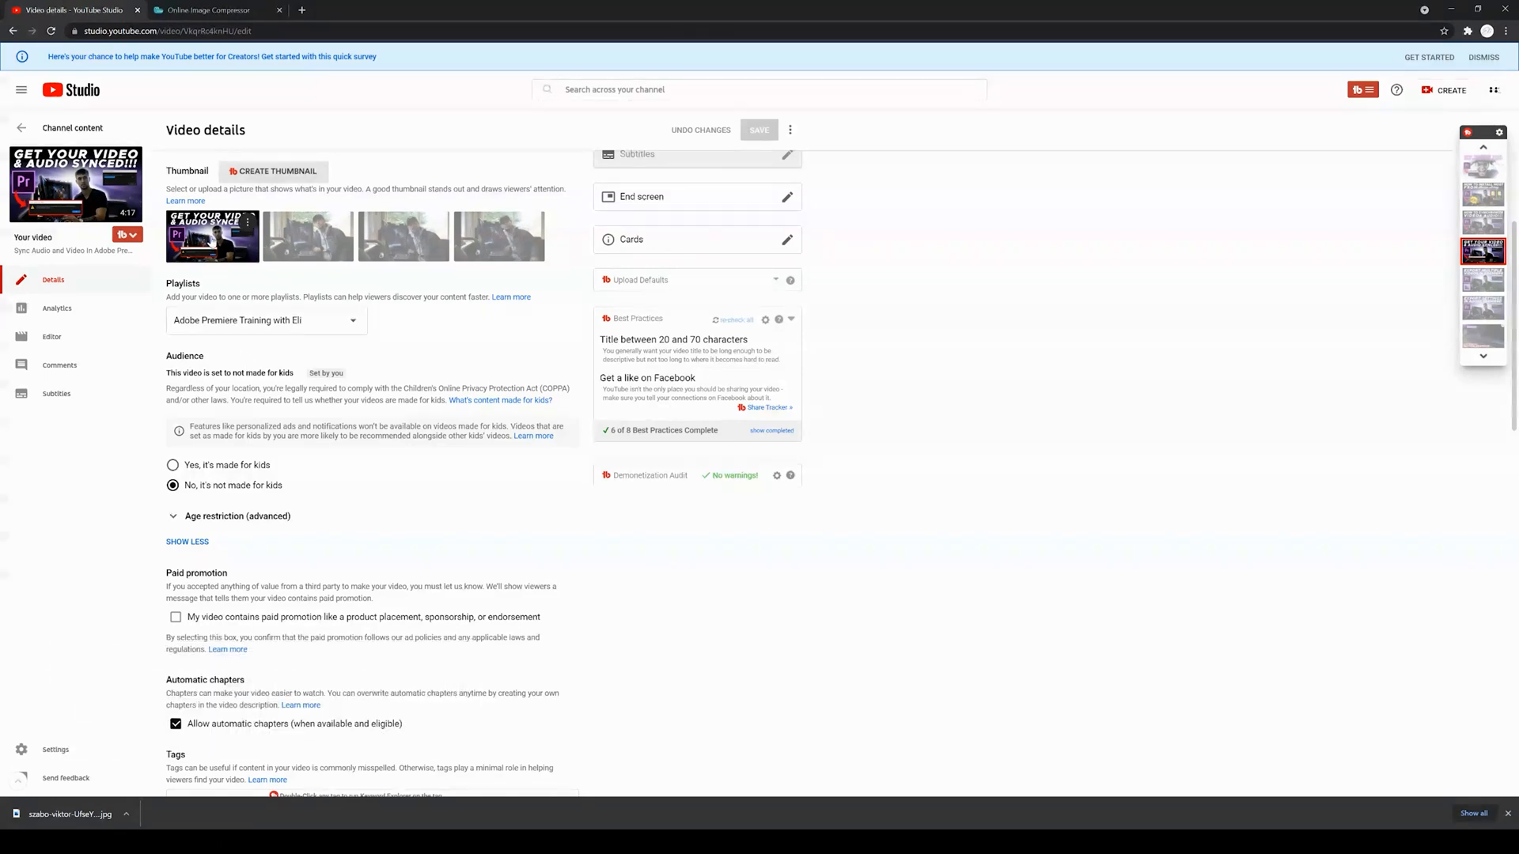
mouse_move(373, 566)
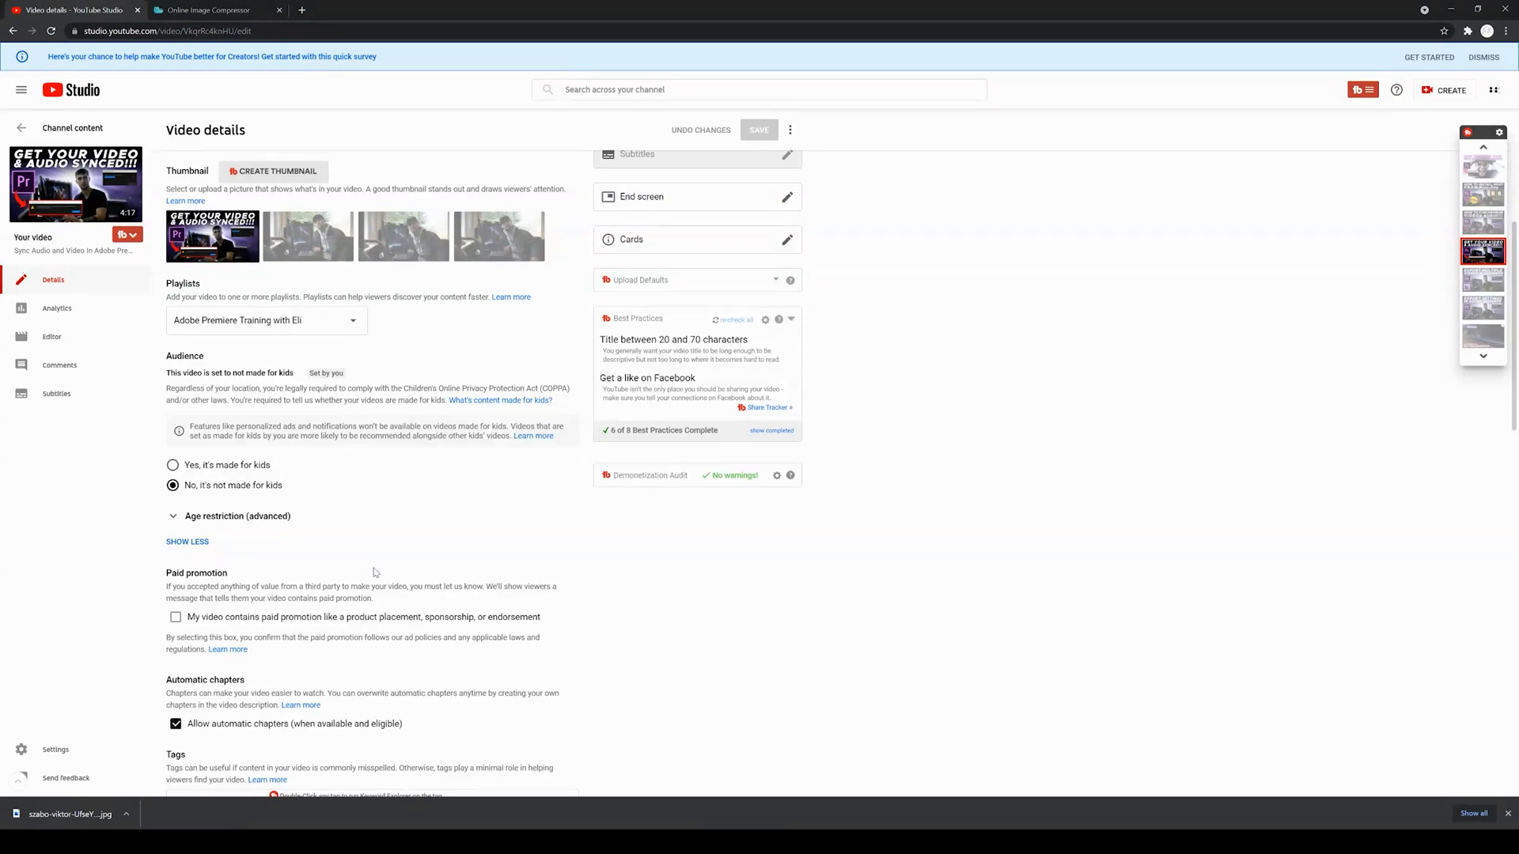
mouse_move(316, 453)
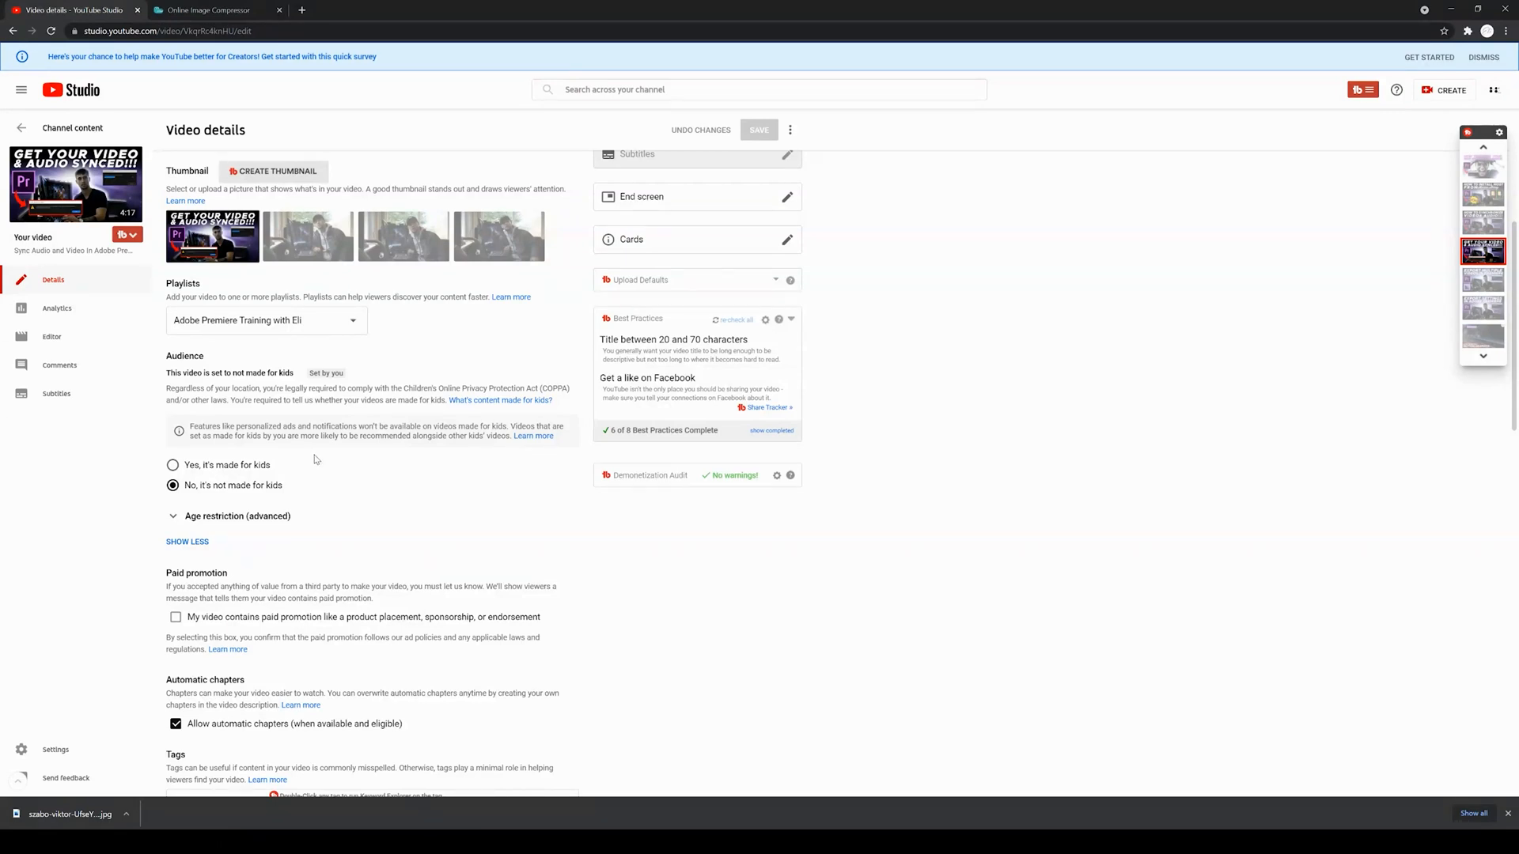
mouse_move(224, 262)
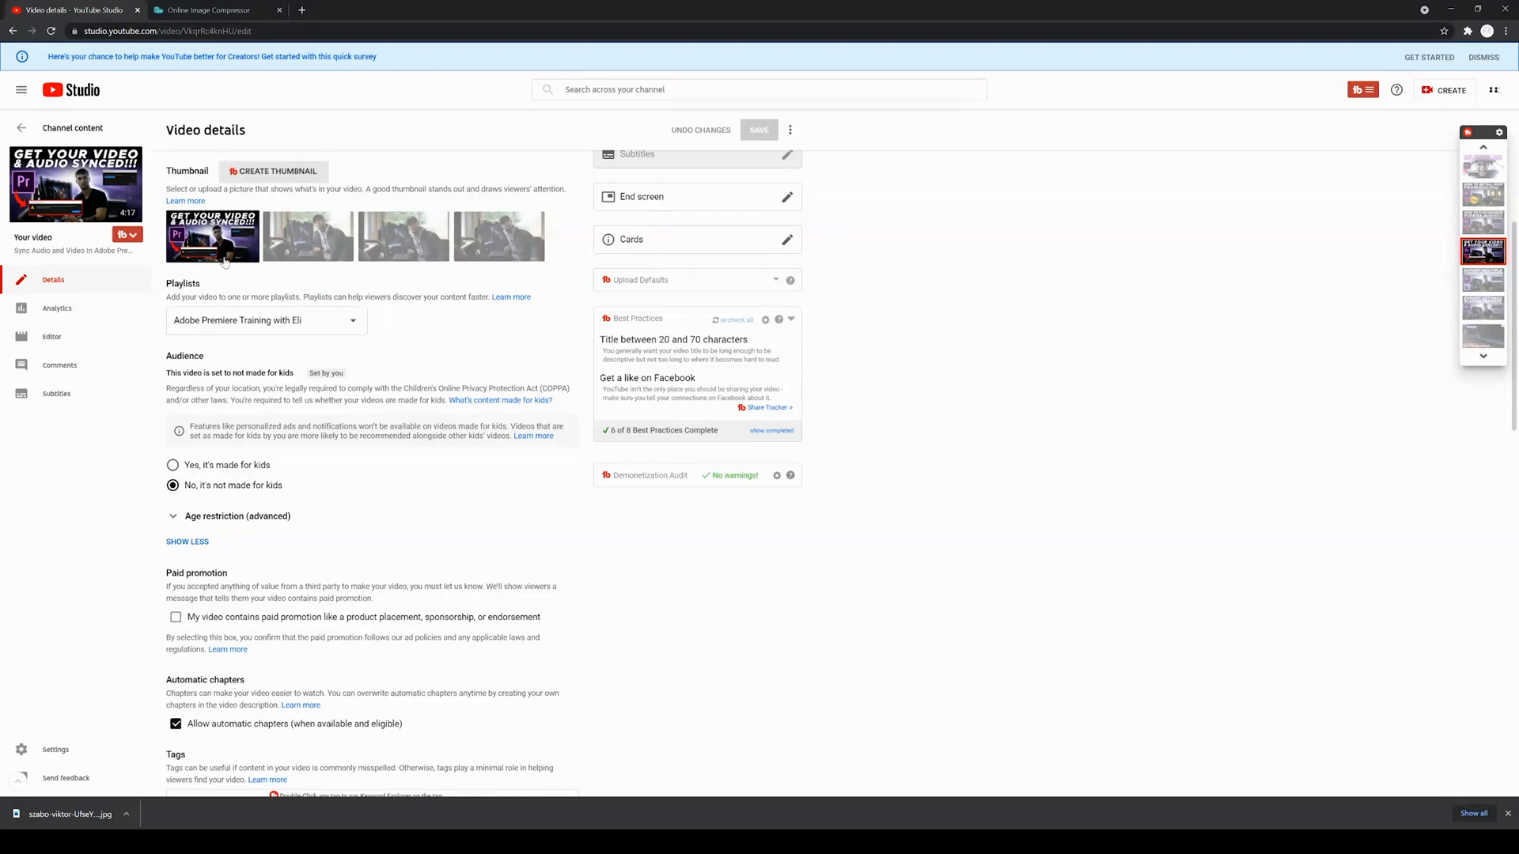
mouse_move(212, 237)
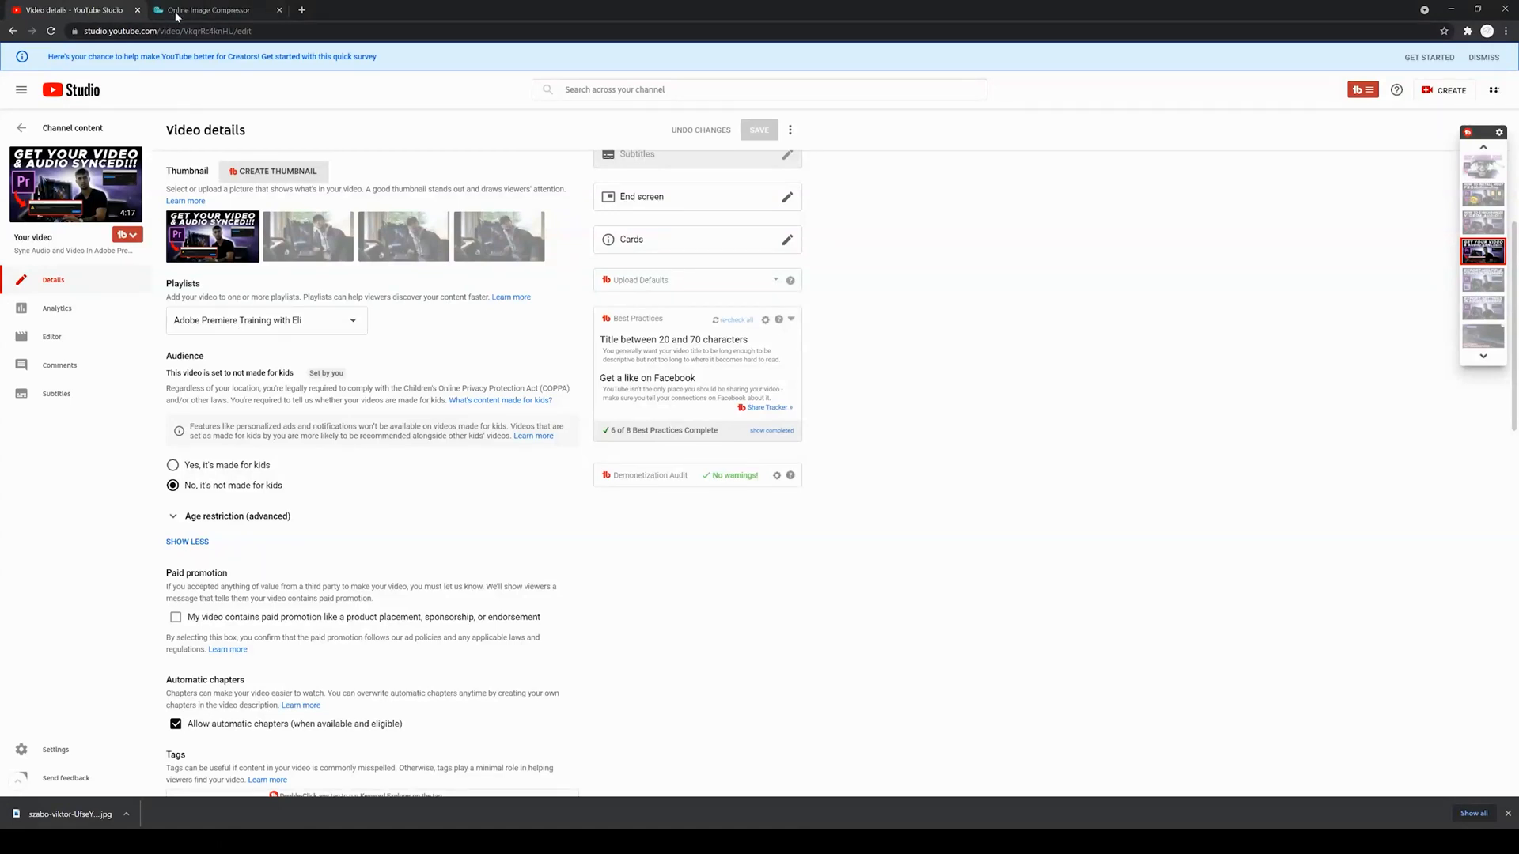
Step: Switch to the Optimizilla compressor tab and open the Downloads file browser to pick an image
left_click(213, 10)
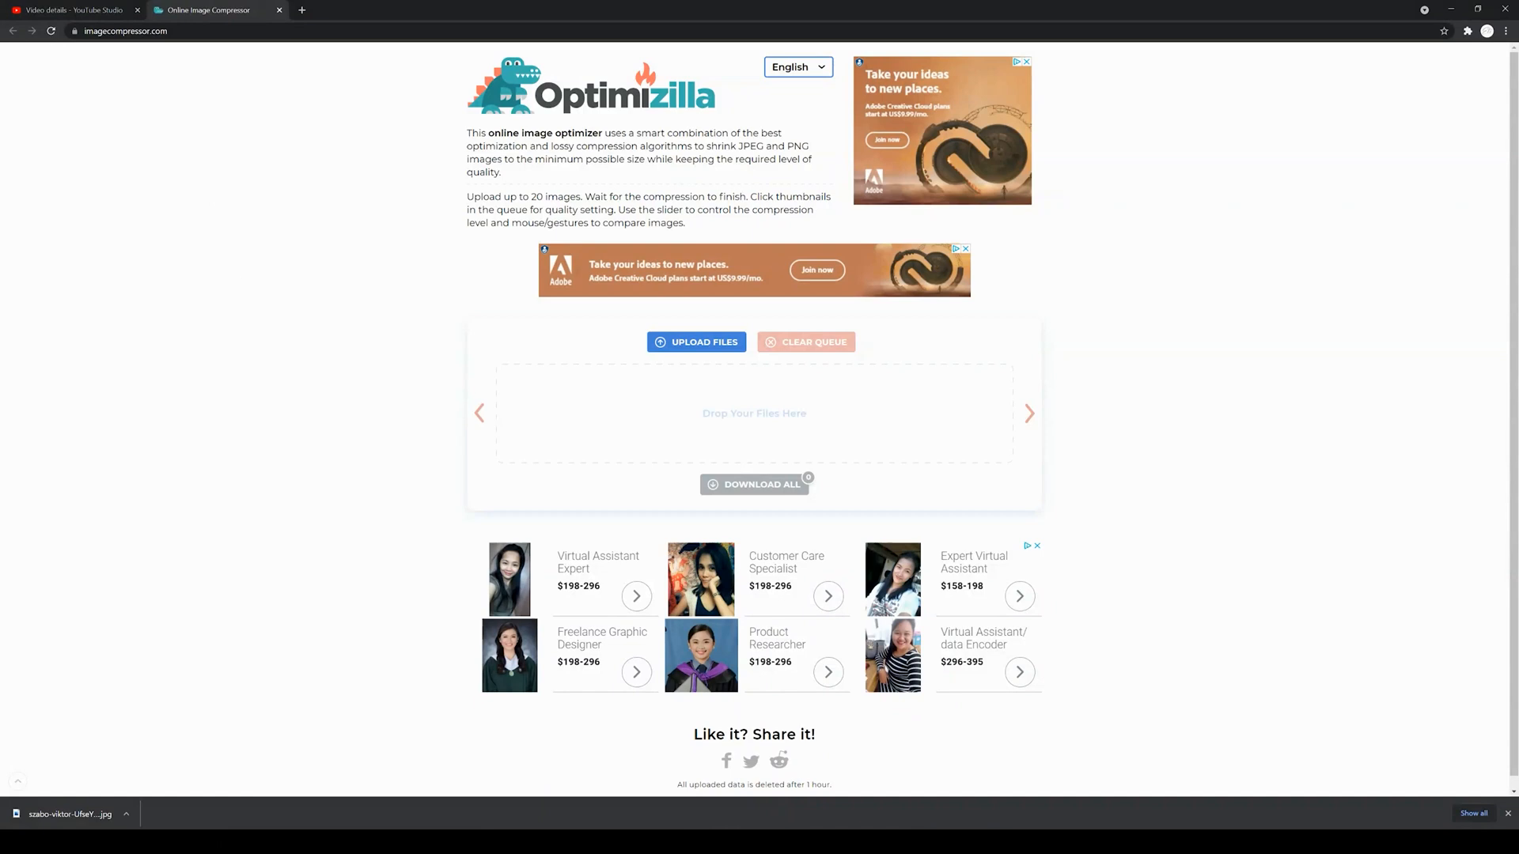
left_click(696, 342)
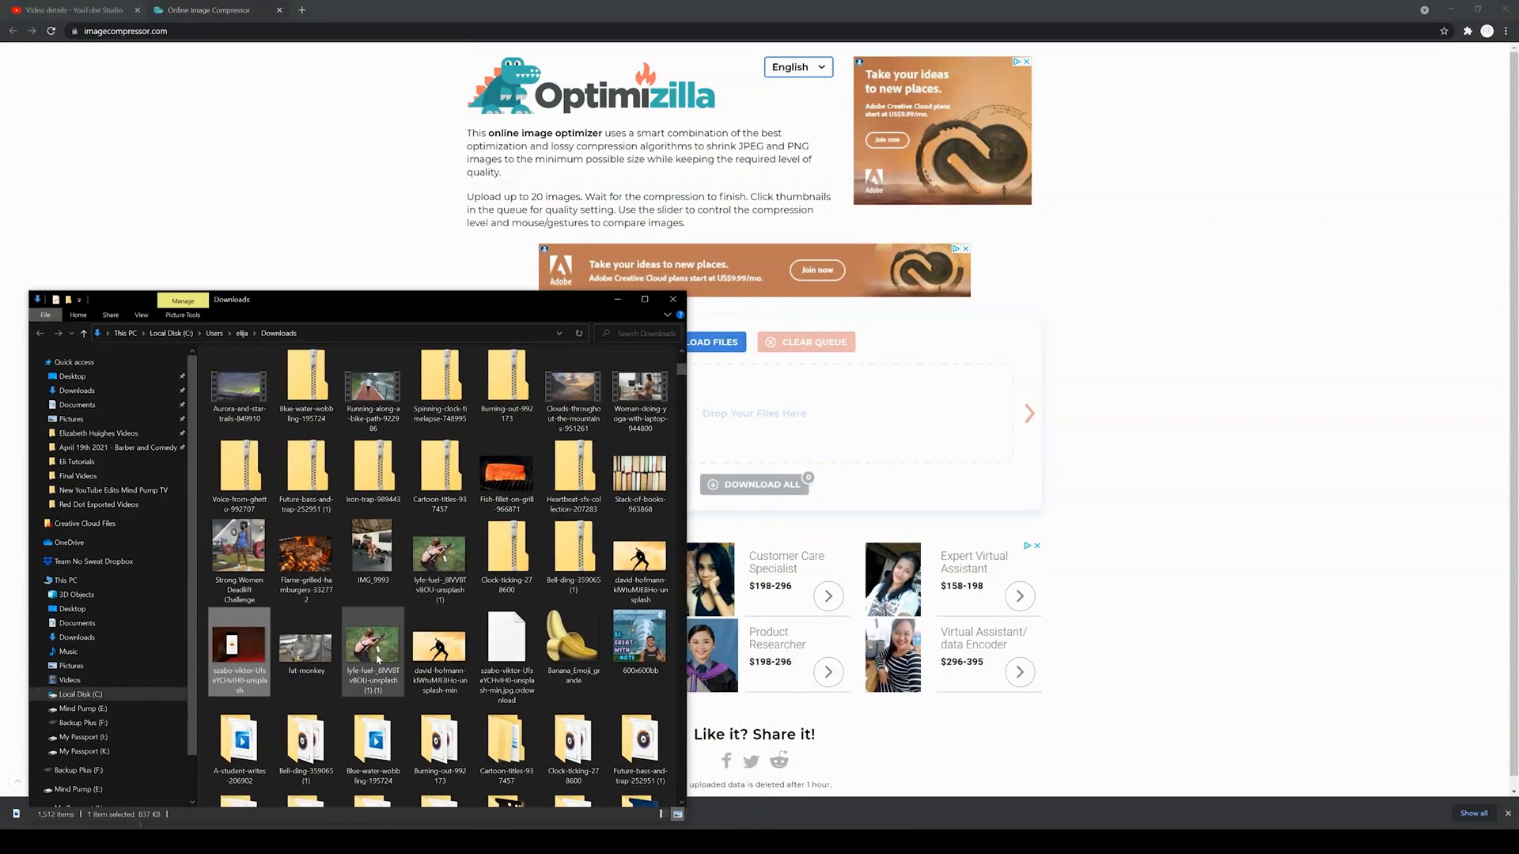
mouse_move(372, 644)
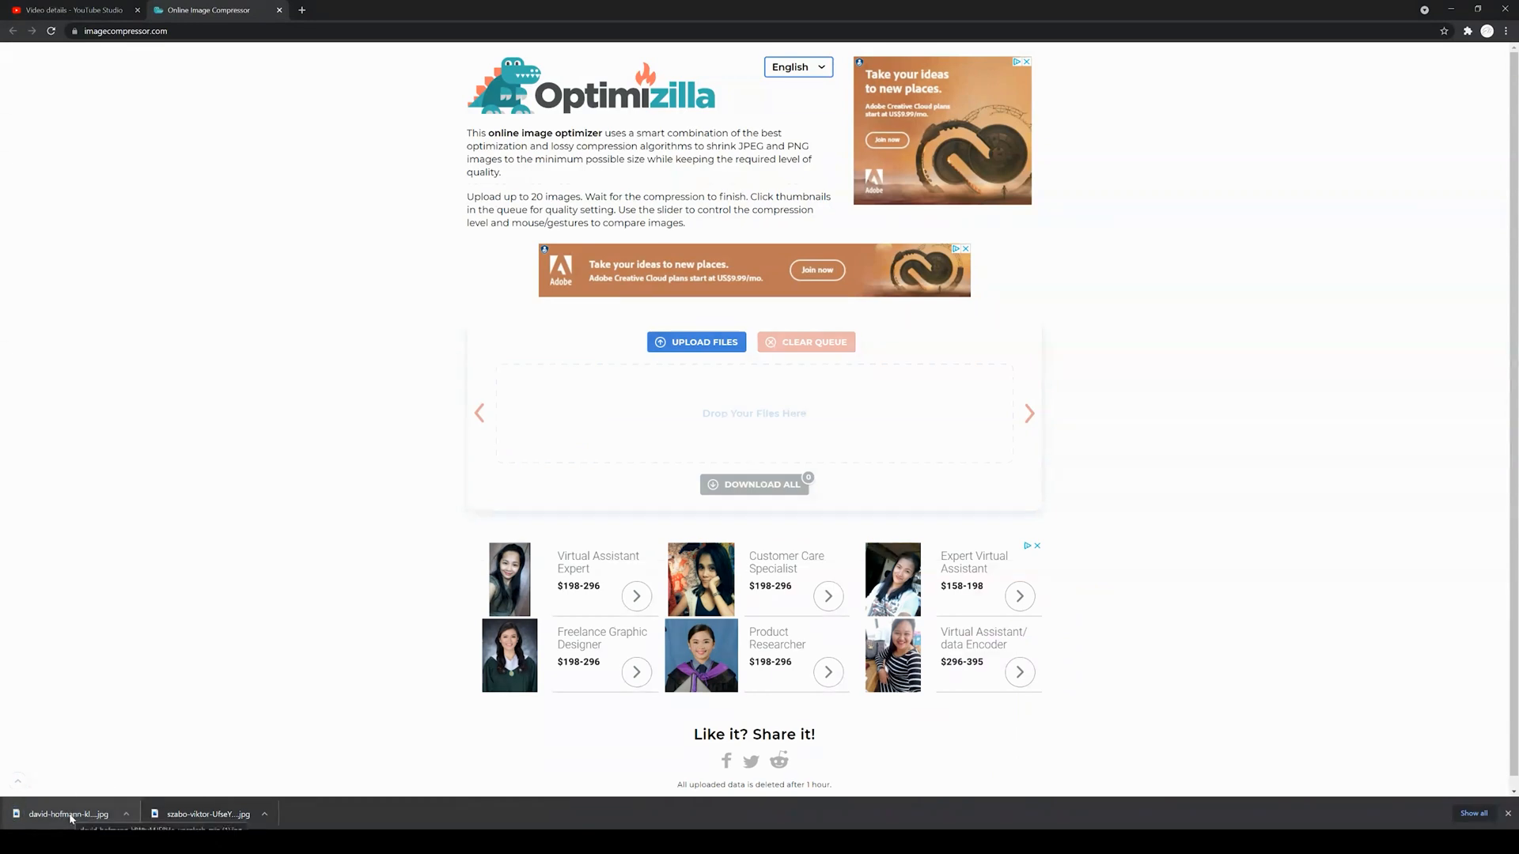
Step: Scroll back to the top of Optimizilla after downloading the compressed JPG
scroll("up", 3)
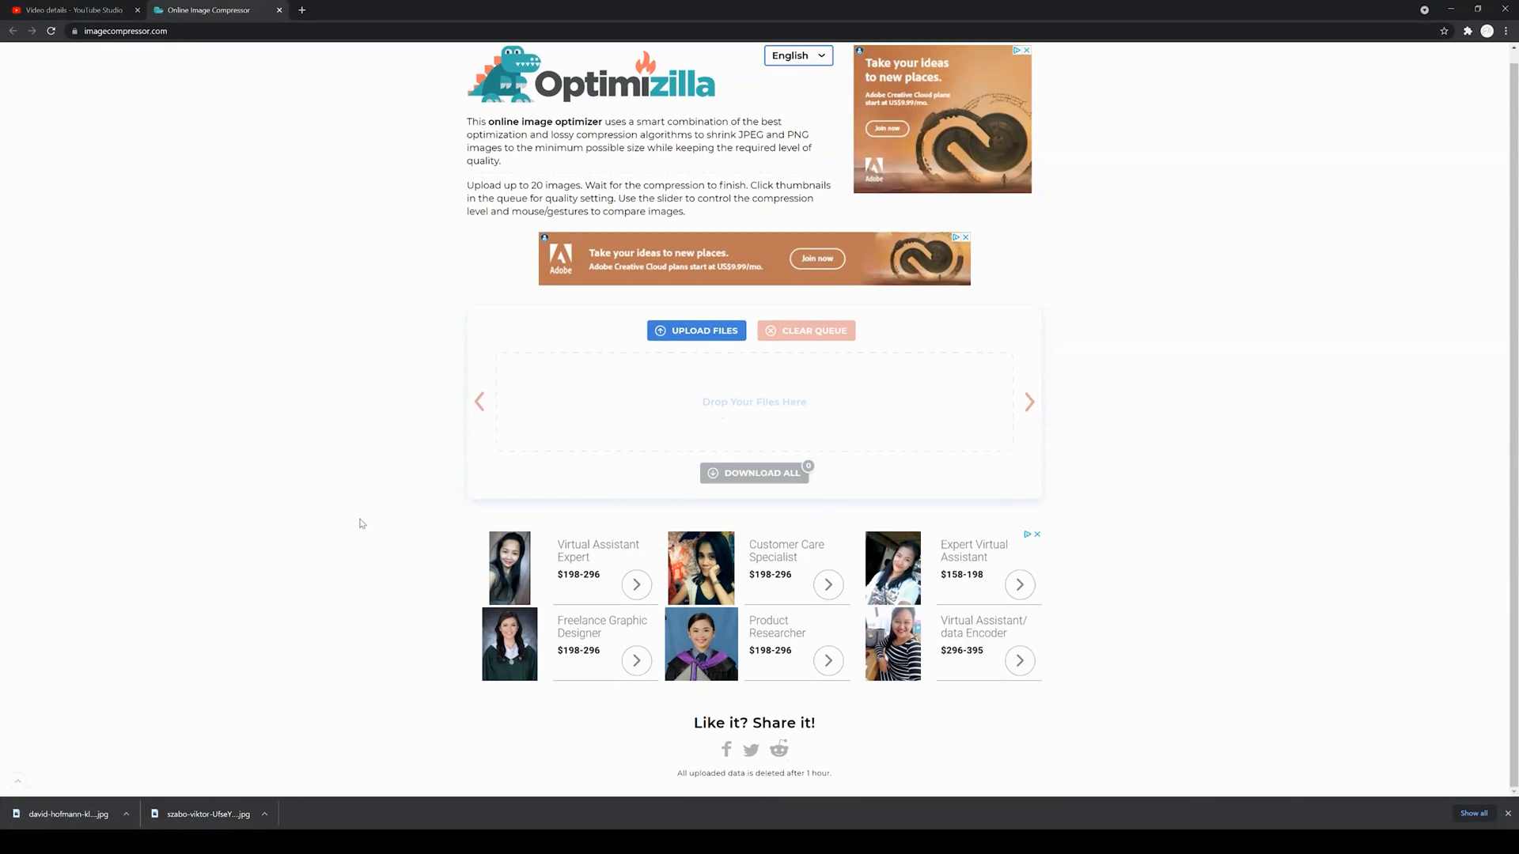
left_click(72, 10)
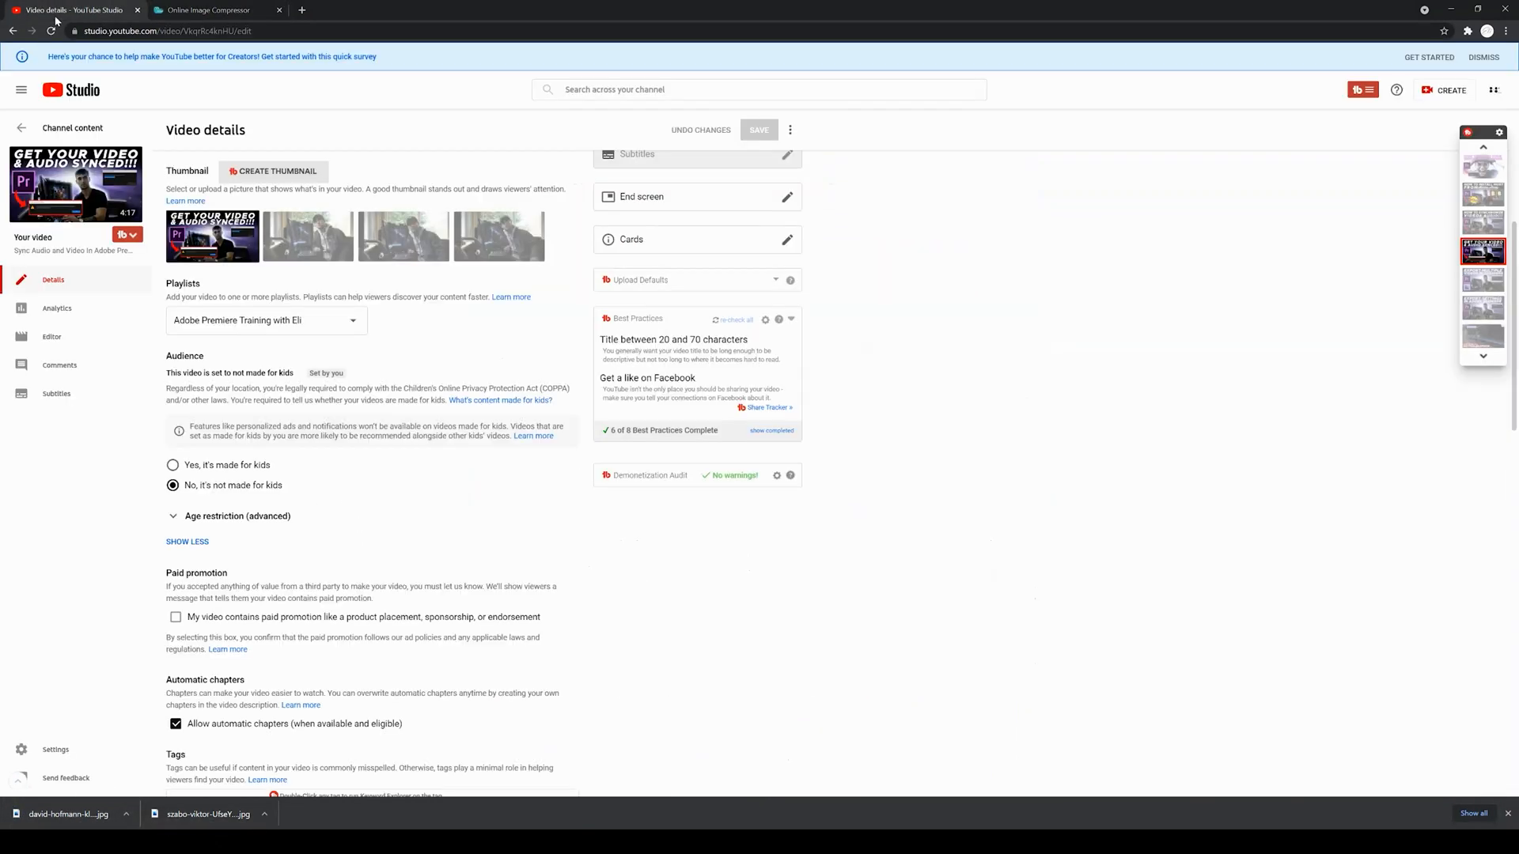
mouse_move(356, 534)
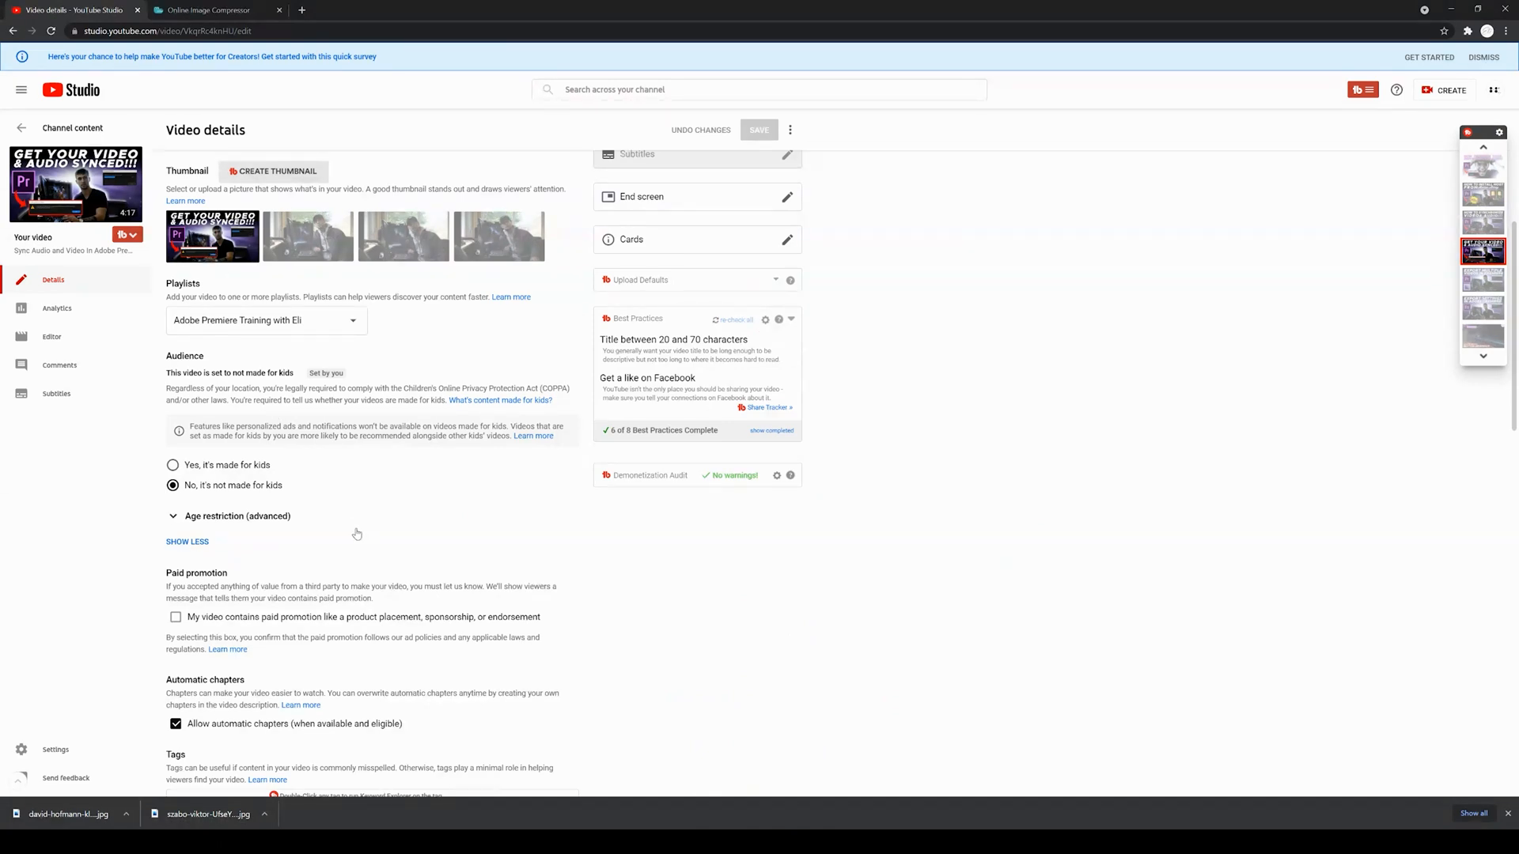
scroll("up", 3)
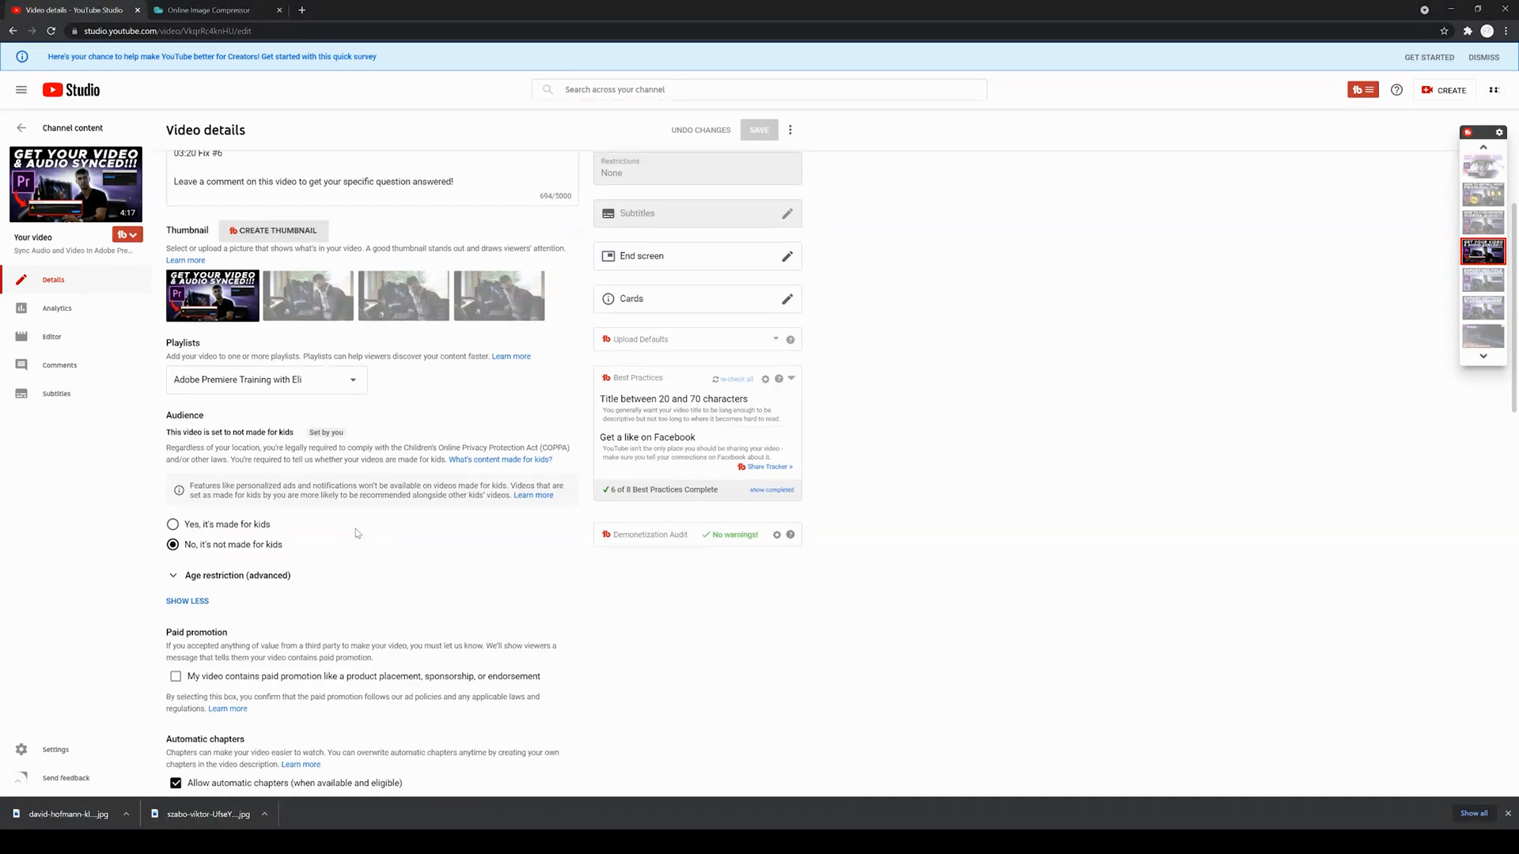
mouse_move(281, 141)
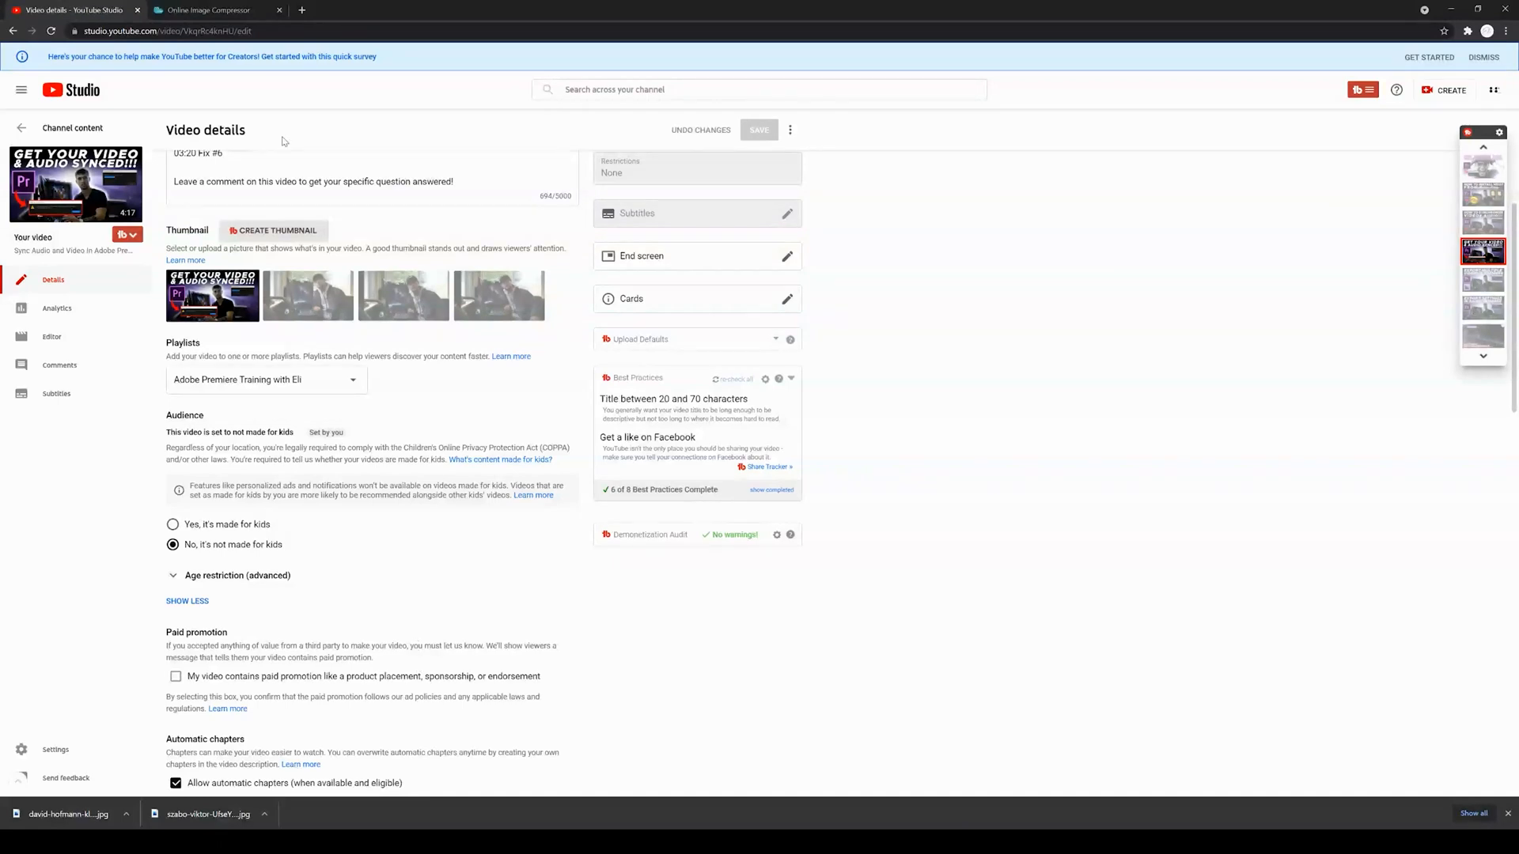
left_click(203, 9)
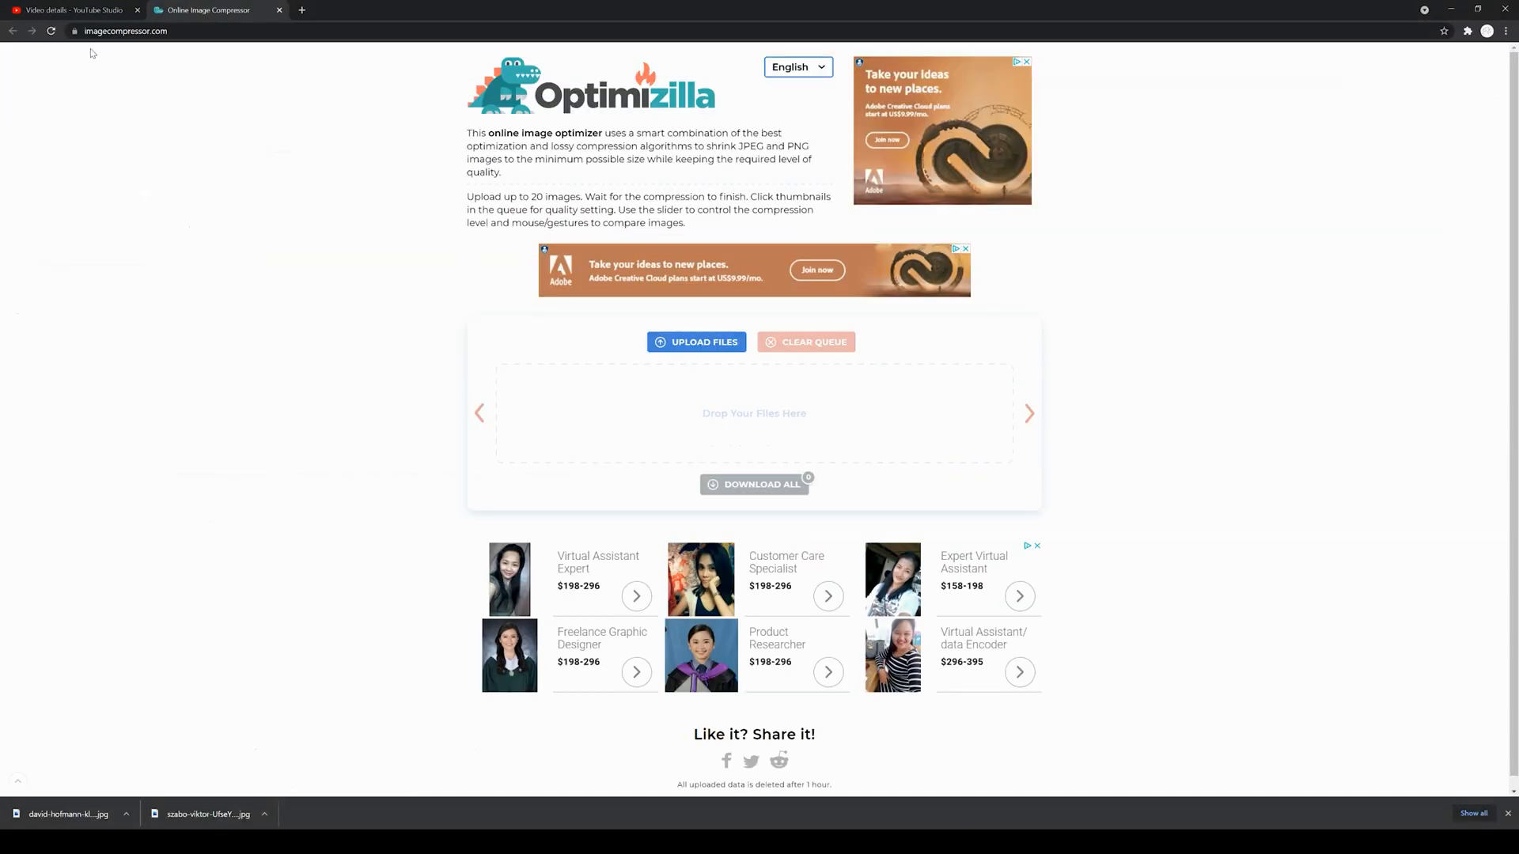
mouse_move(190, 146)
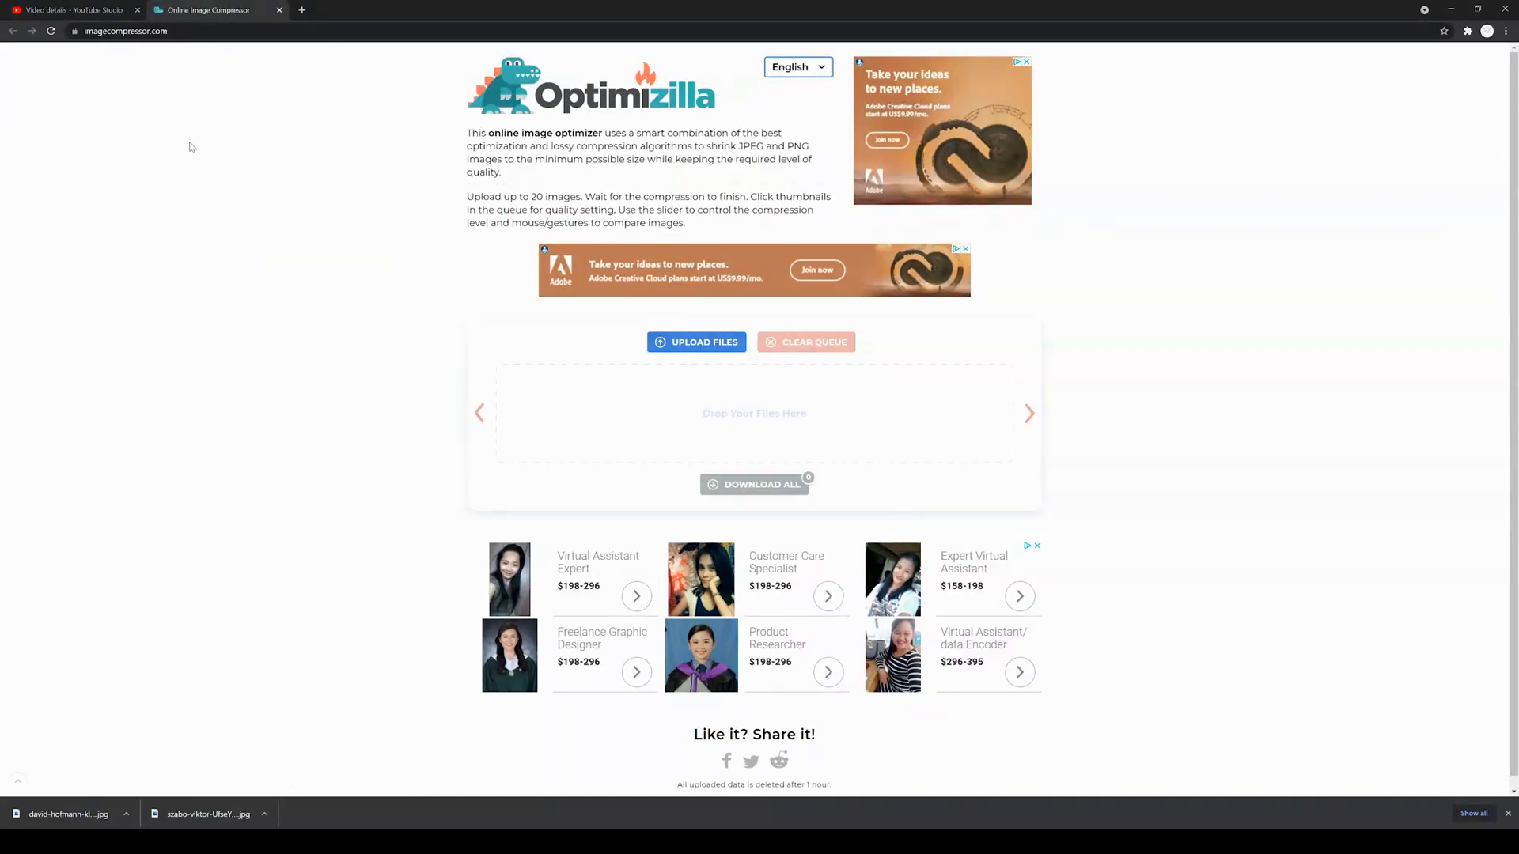
mouse_move(440, 222)
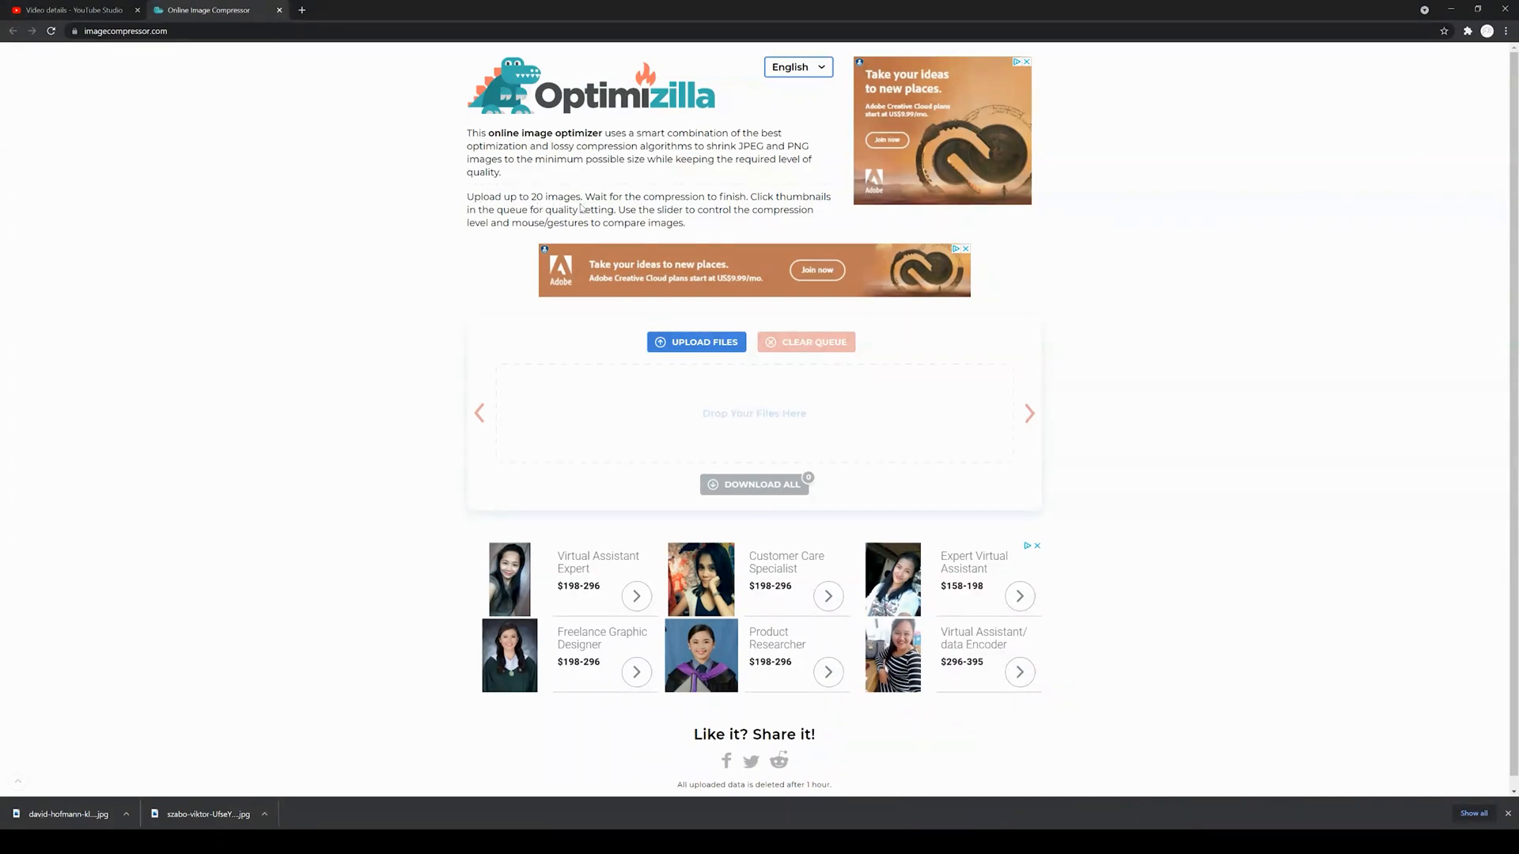
mouse_move(363, 247)
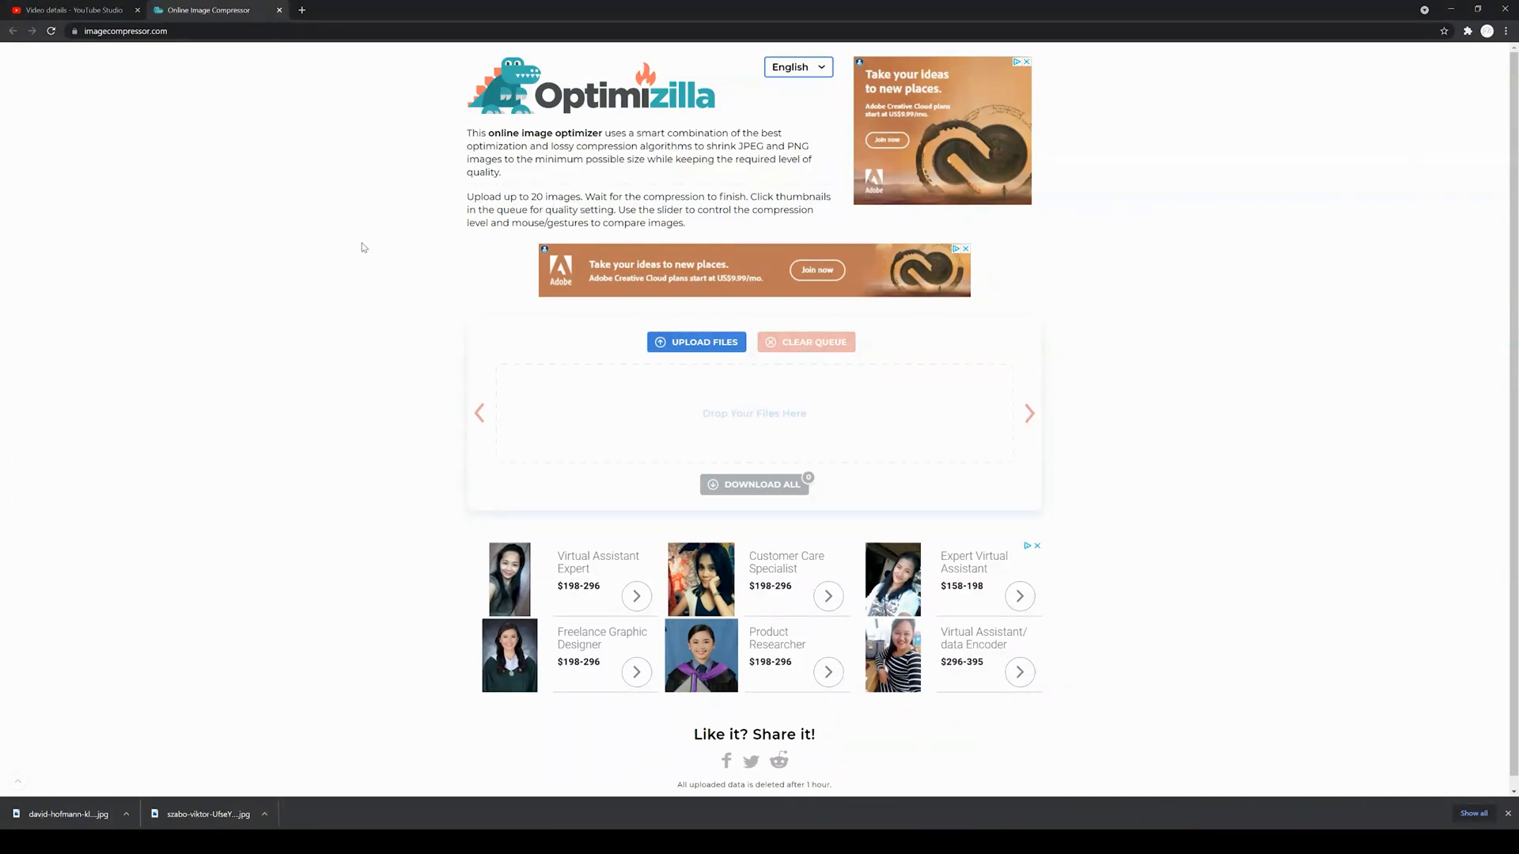
Step: Return to the 'Video details - YouTube Studio' tab with the thumbnail options
left_click(72, 9)
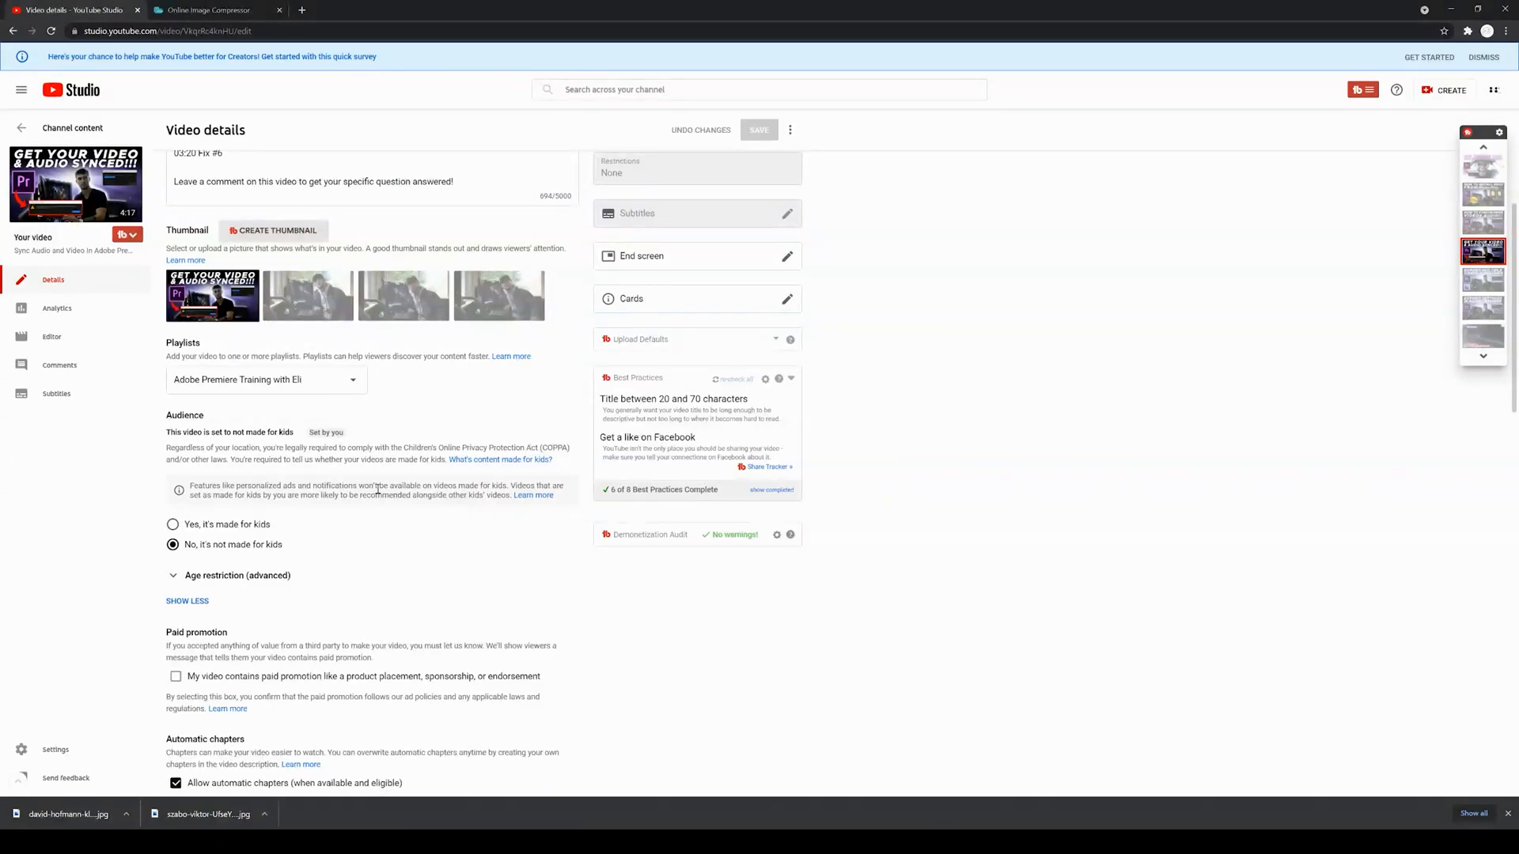